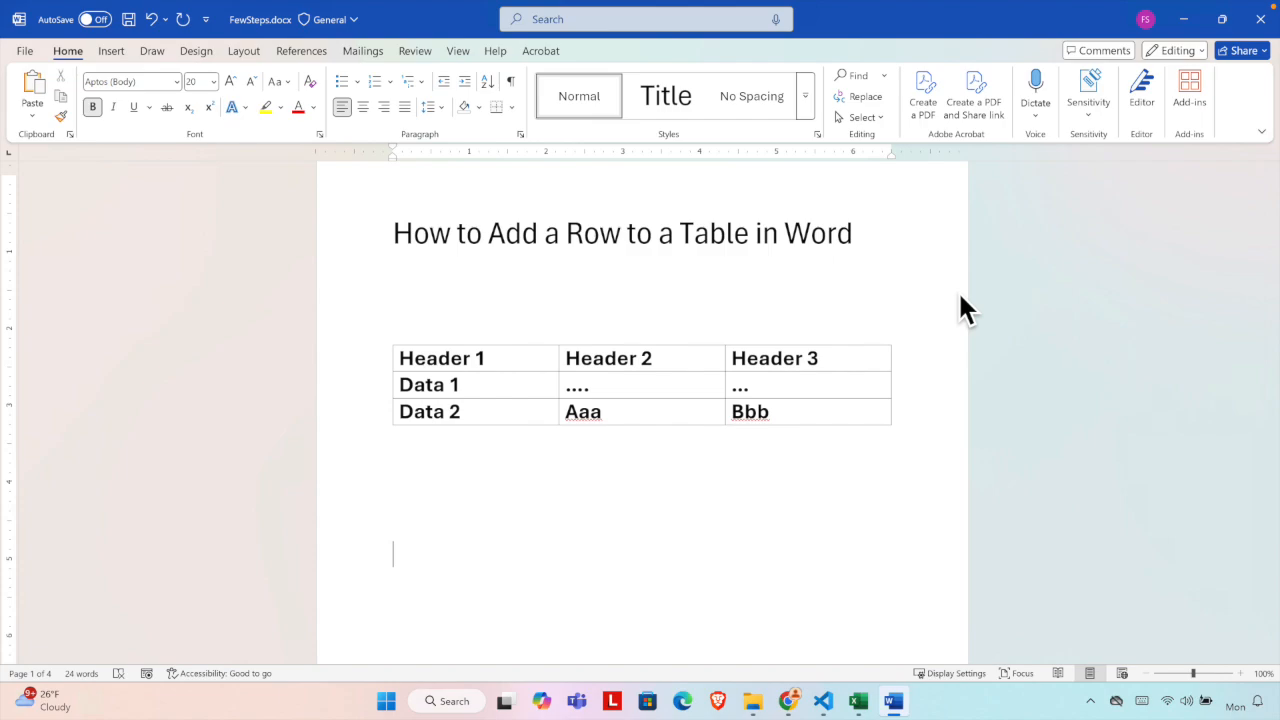
mouse_move(736, 536)
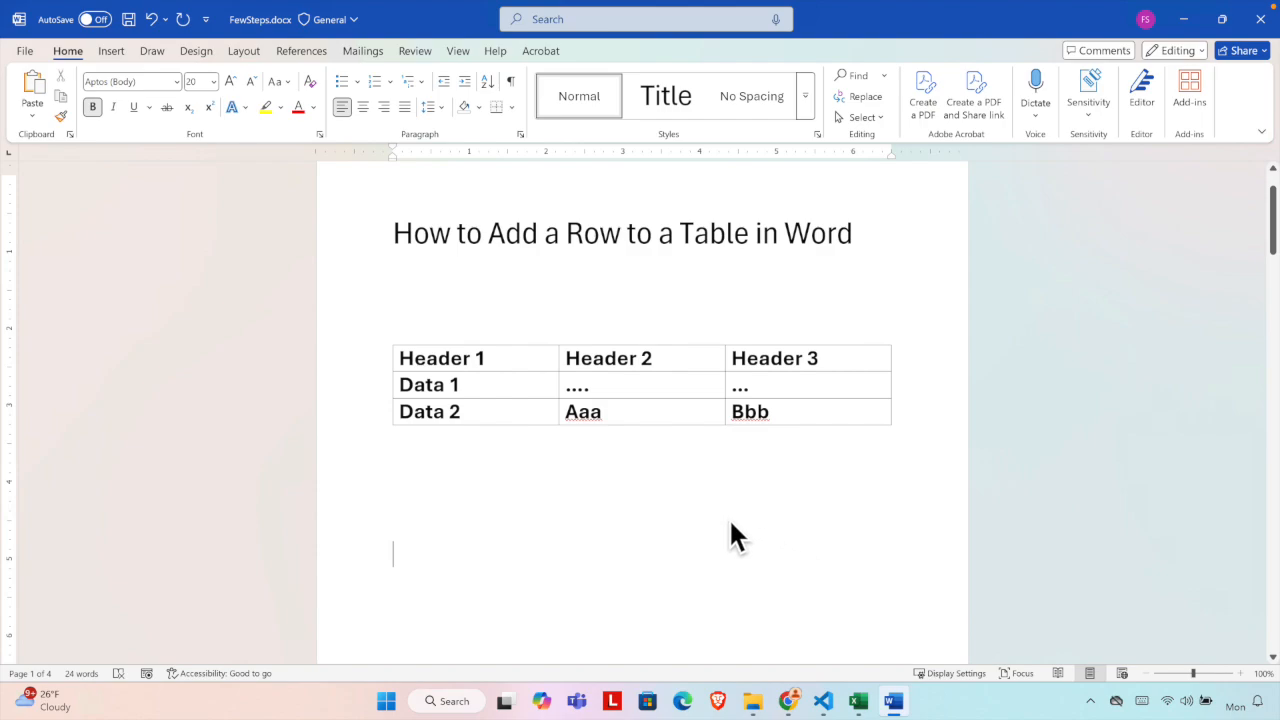
Step: Insert a blank row directly below the Data 1 row, giving the table four rows
left_click(430, 384)
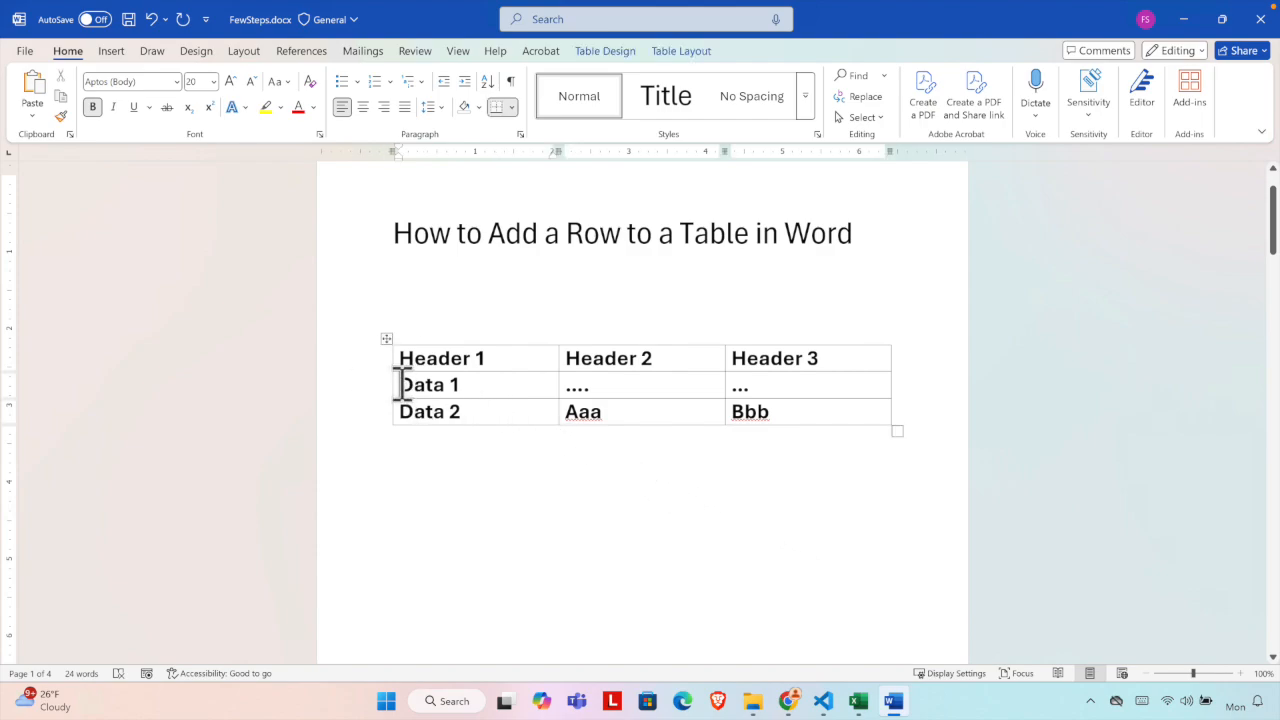
left_click(428, 384)
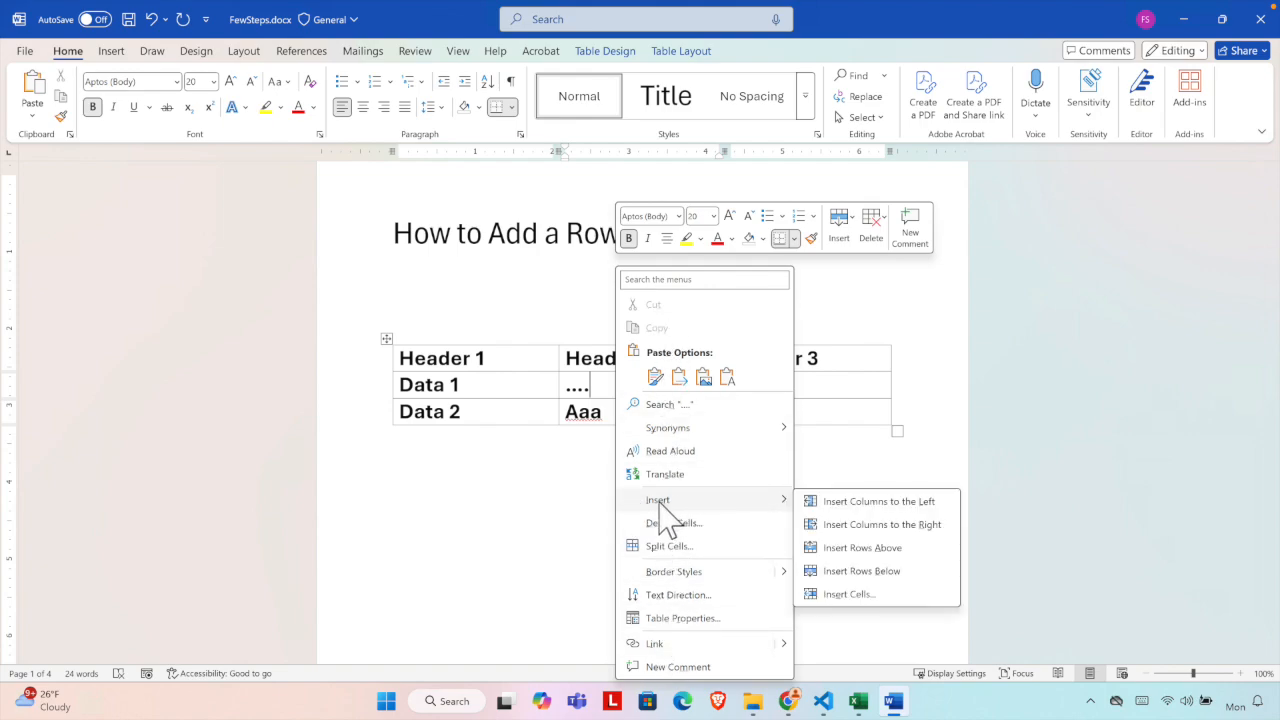
mouse_move(860, 500)
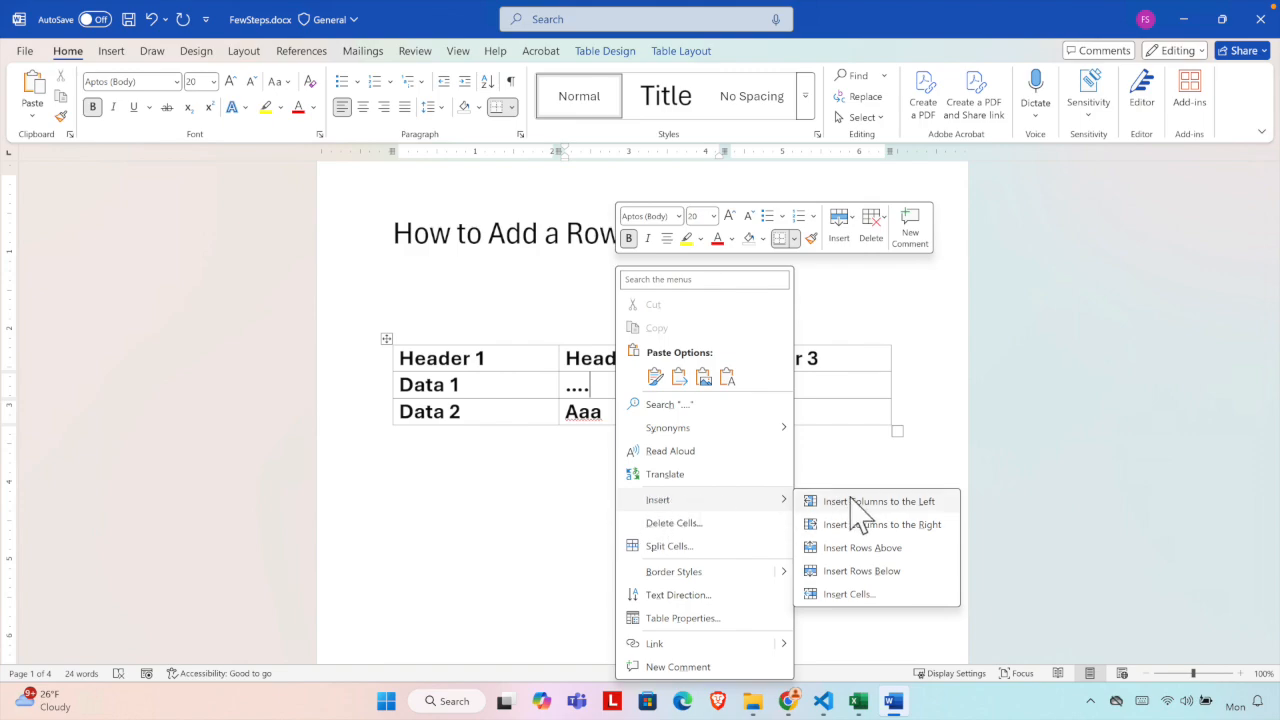
mouse_move(858, 594)
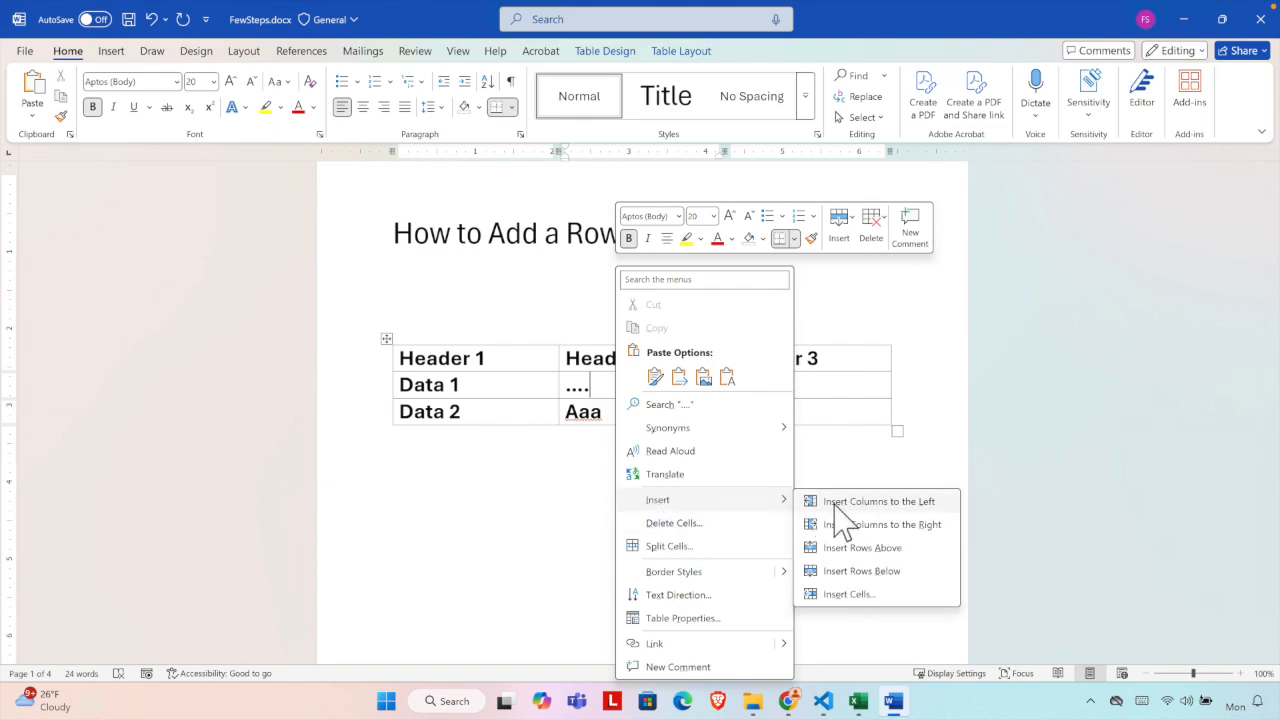
mouse_move(876, 588)
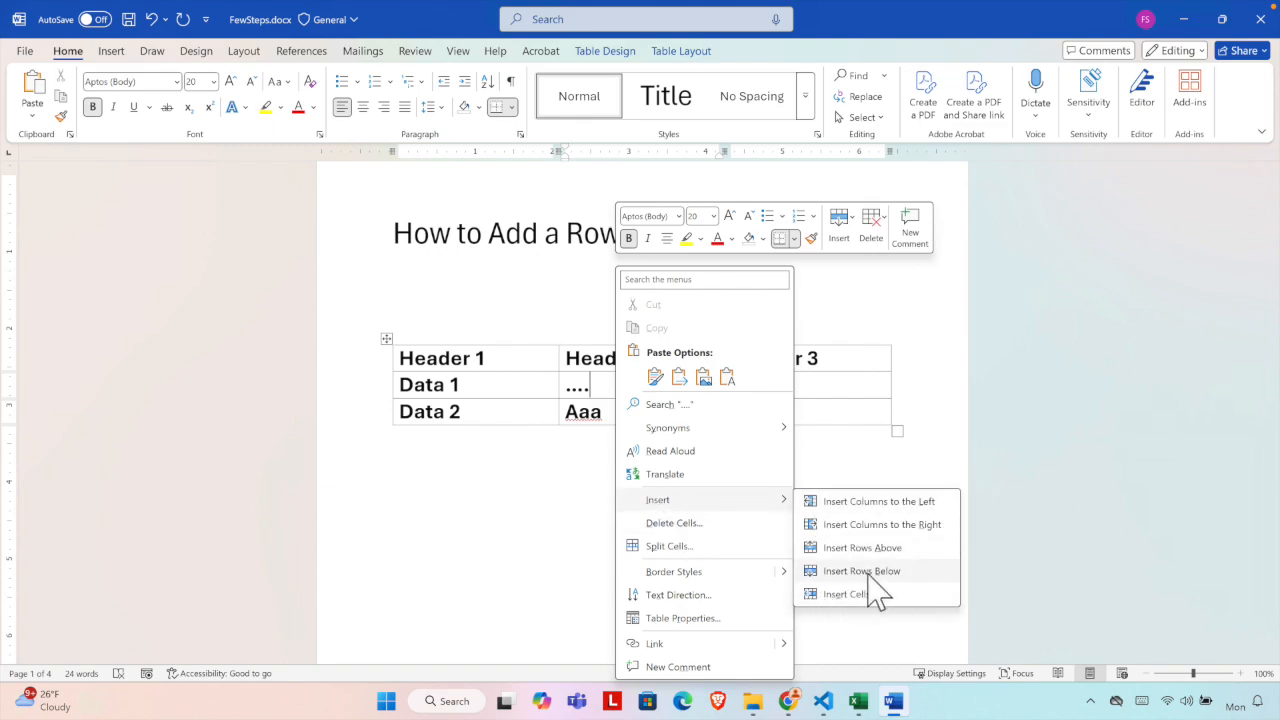
mouse_move(890, 584)
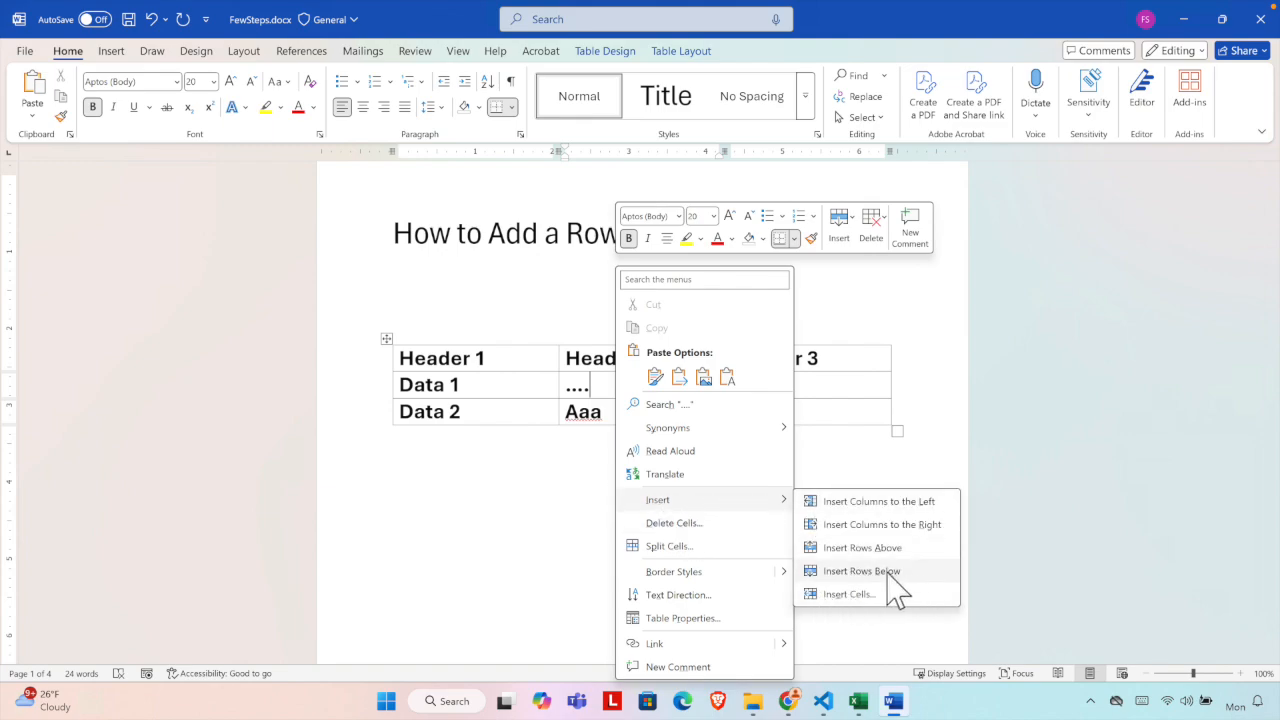
left_click(860, 570)
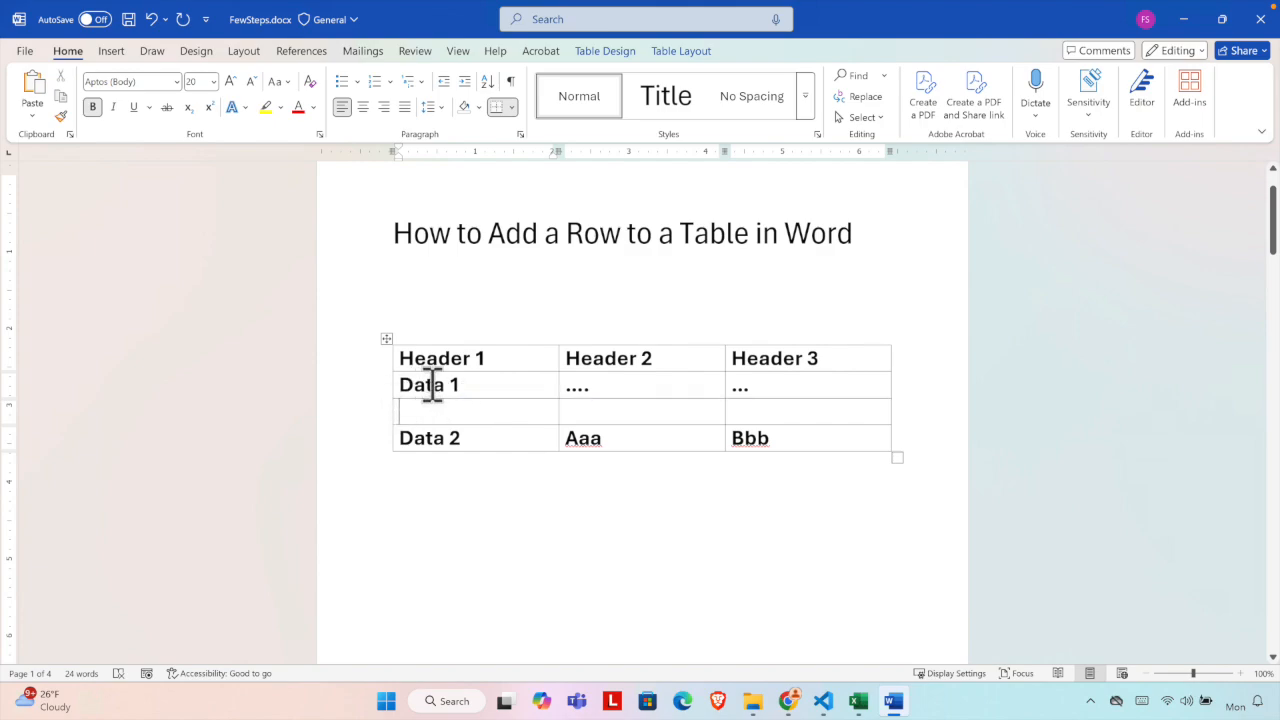
Step: Insert a blank row under the Header row, bringing the table to five rows
left_click(388, 384)
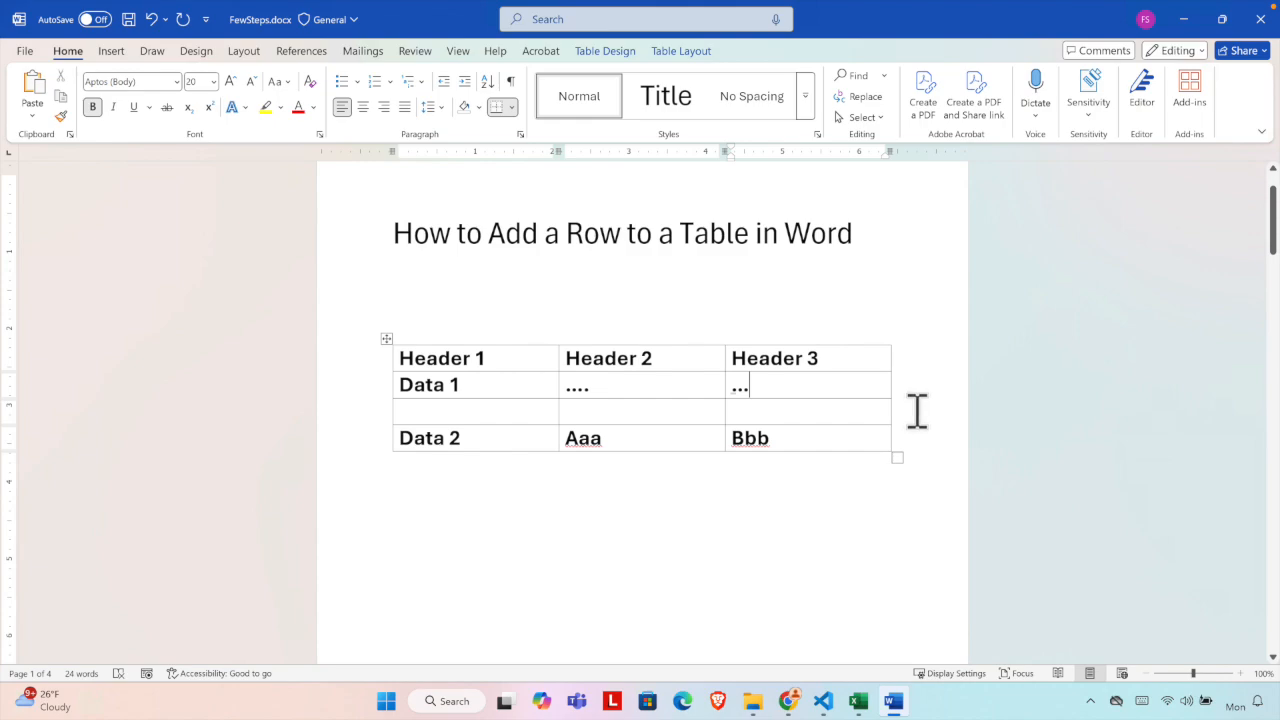
mouse_move(762, 390)
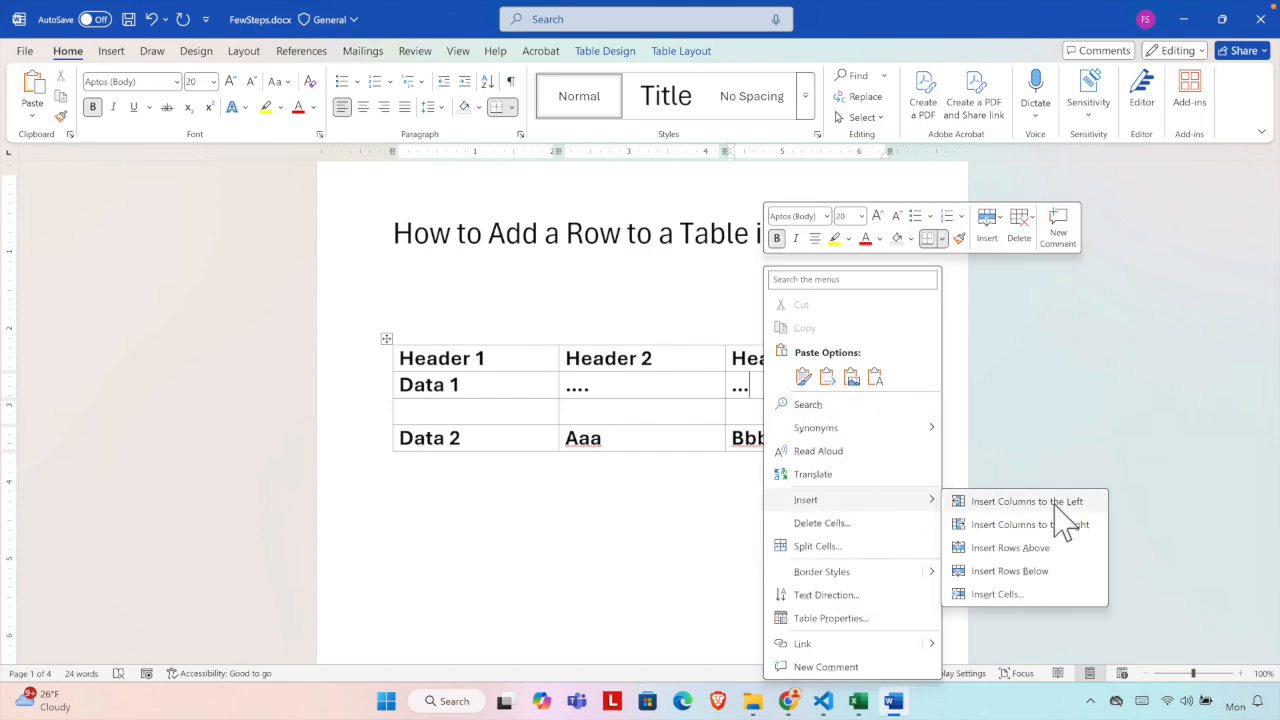
left_click(1008, 548)
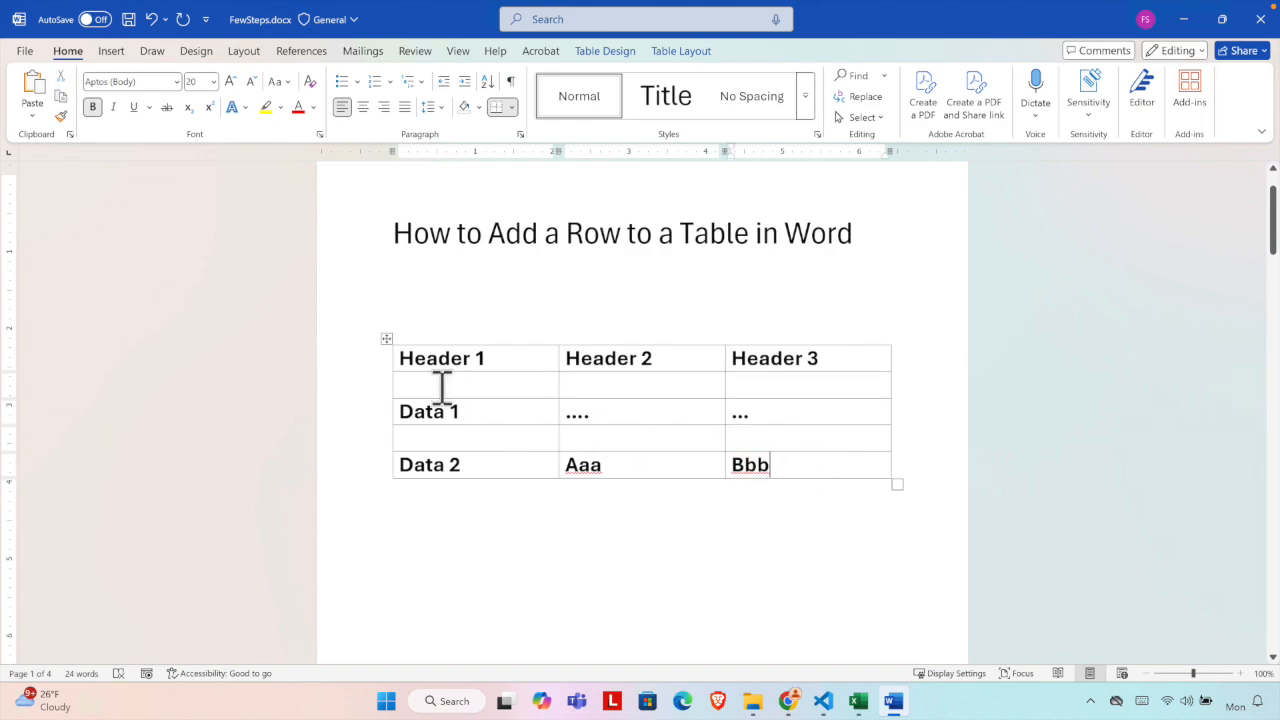
mouse_move(612, 400)
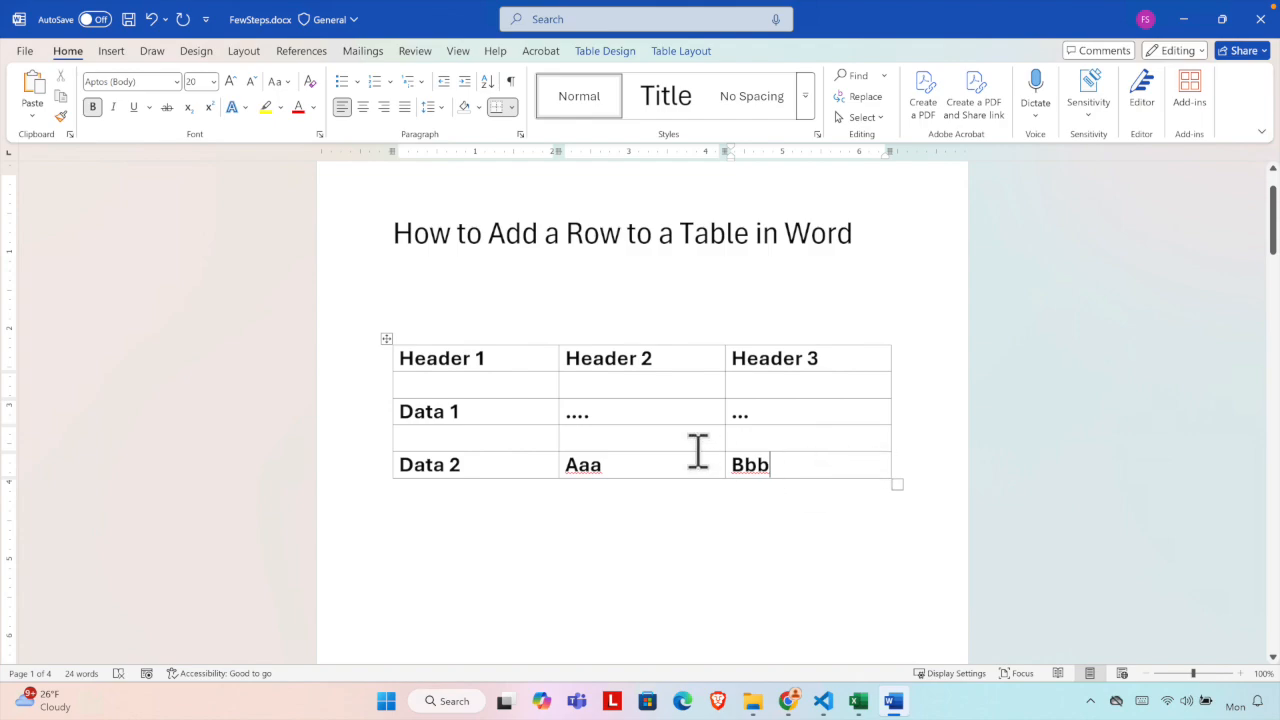
mouse_move(648, 442)
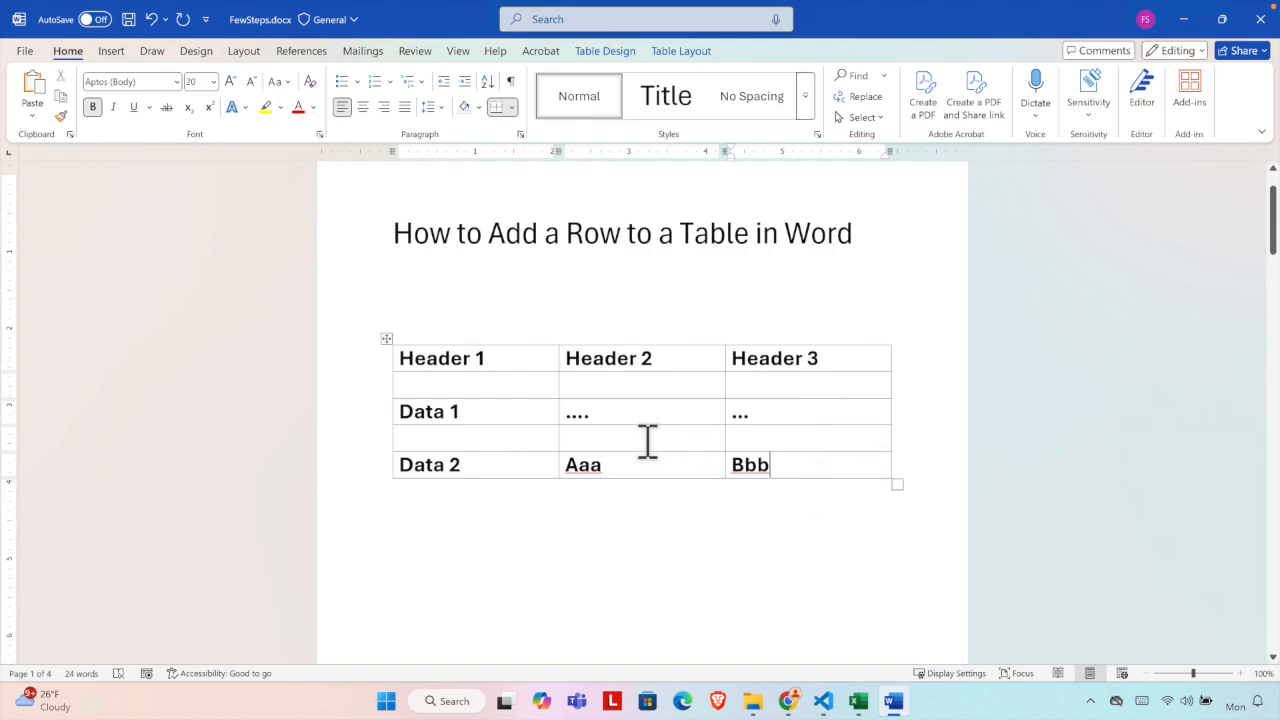
mouse_move(404, 412)
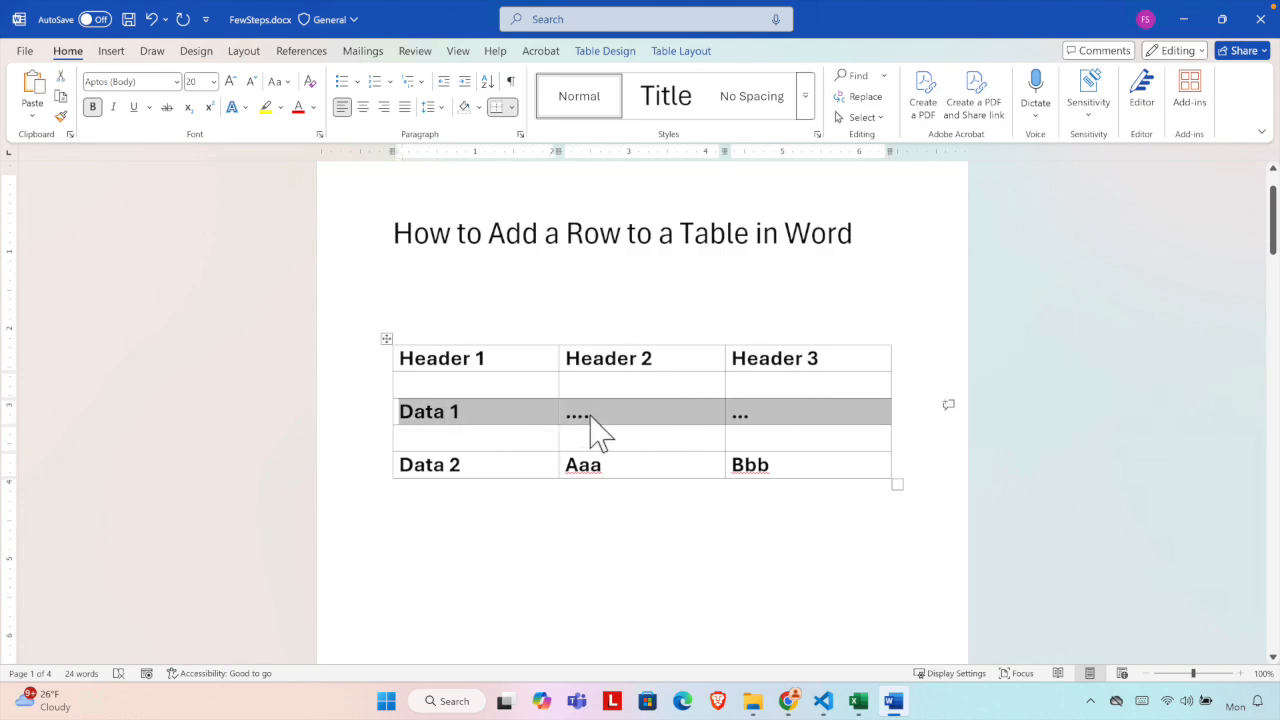
left_click(630, 412)
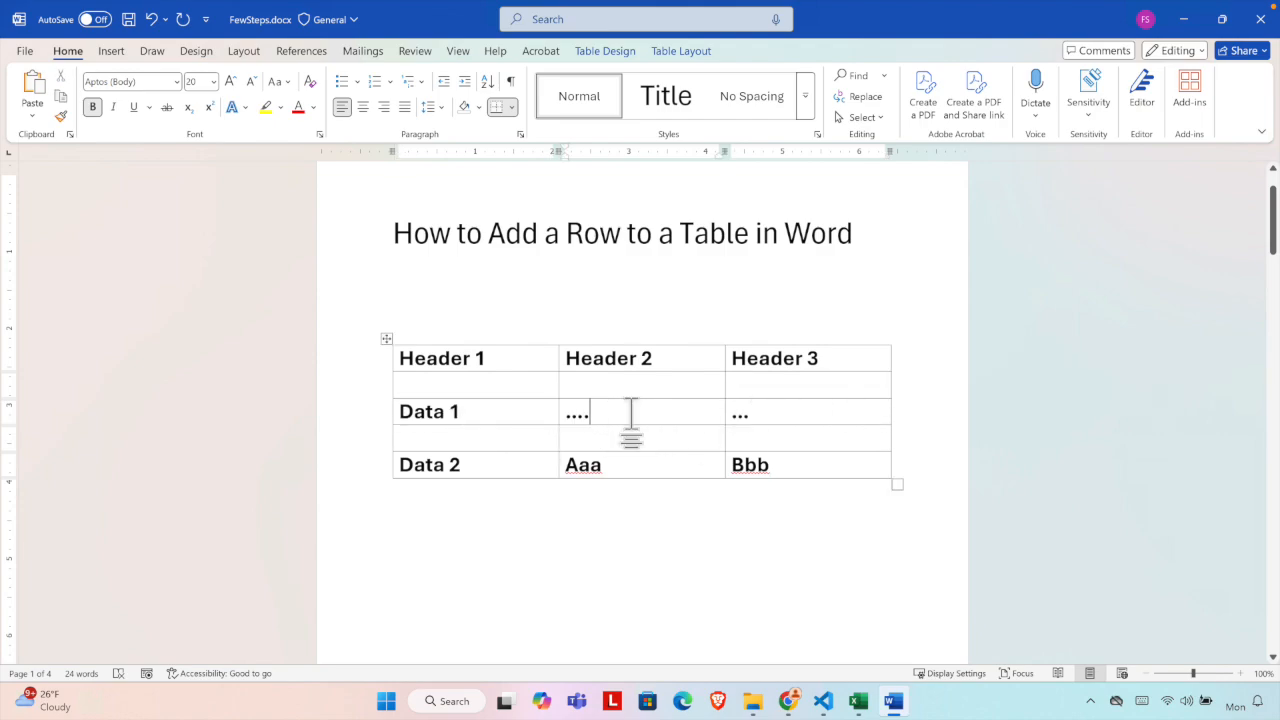
mouse_move(900, 414)
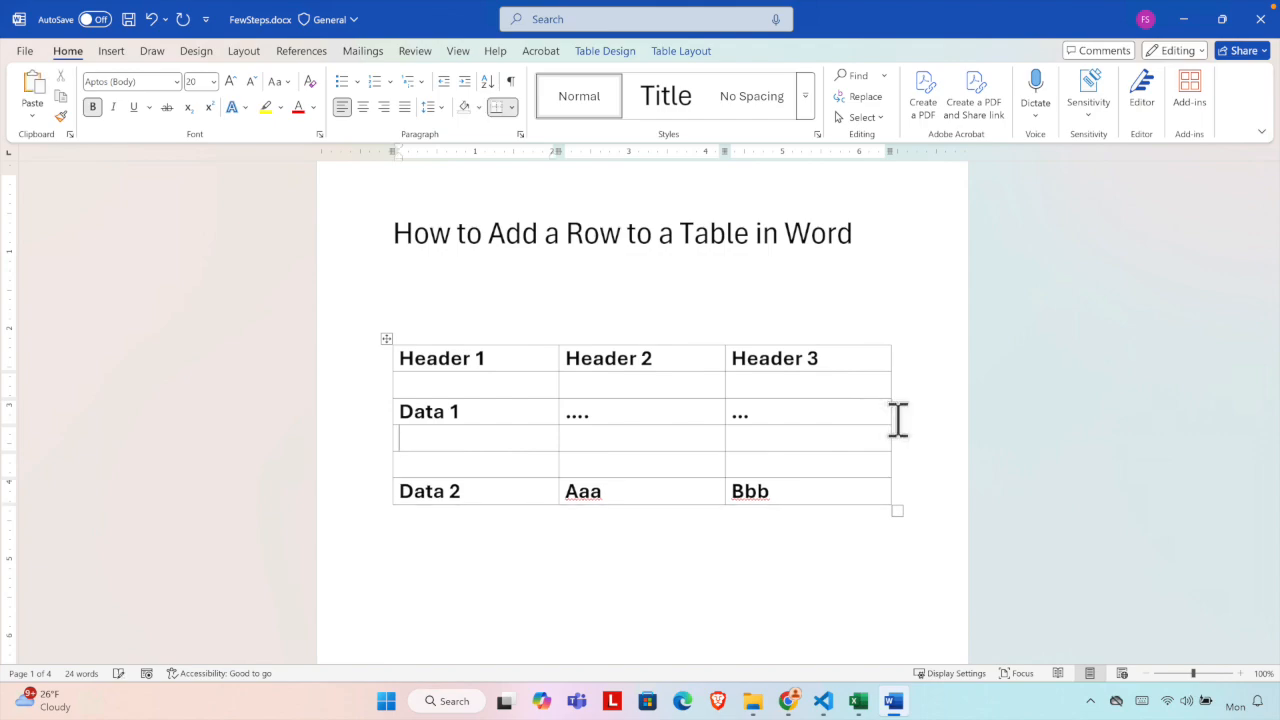
mouse_move(780, 440)
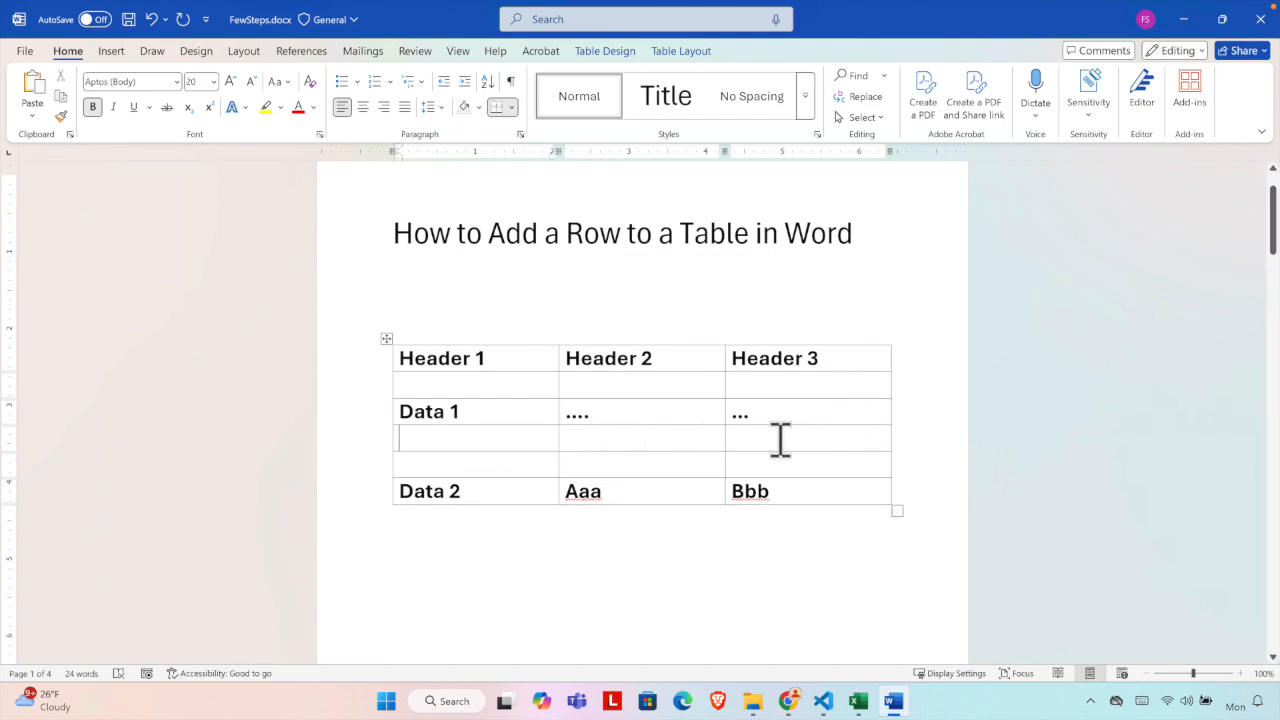
mouse_move(832, 440)
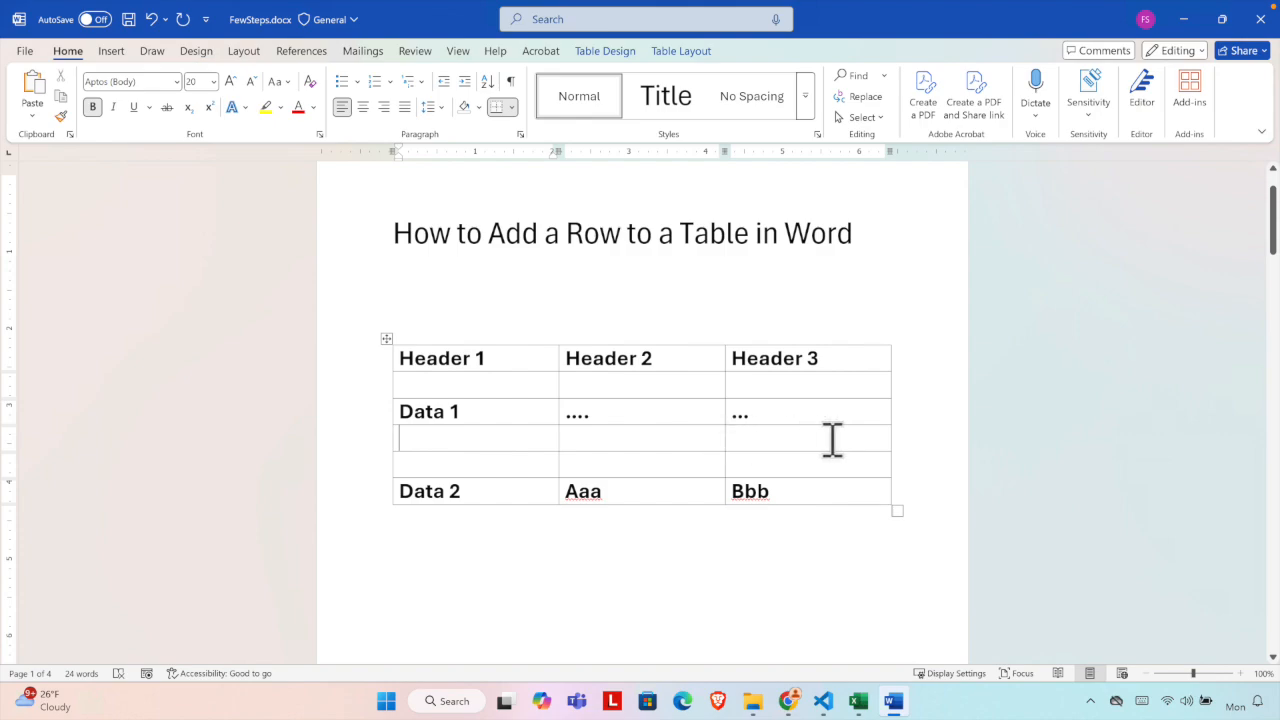
mouse_move(900, 414)
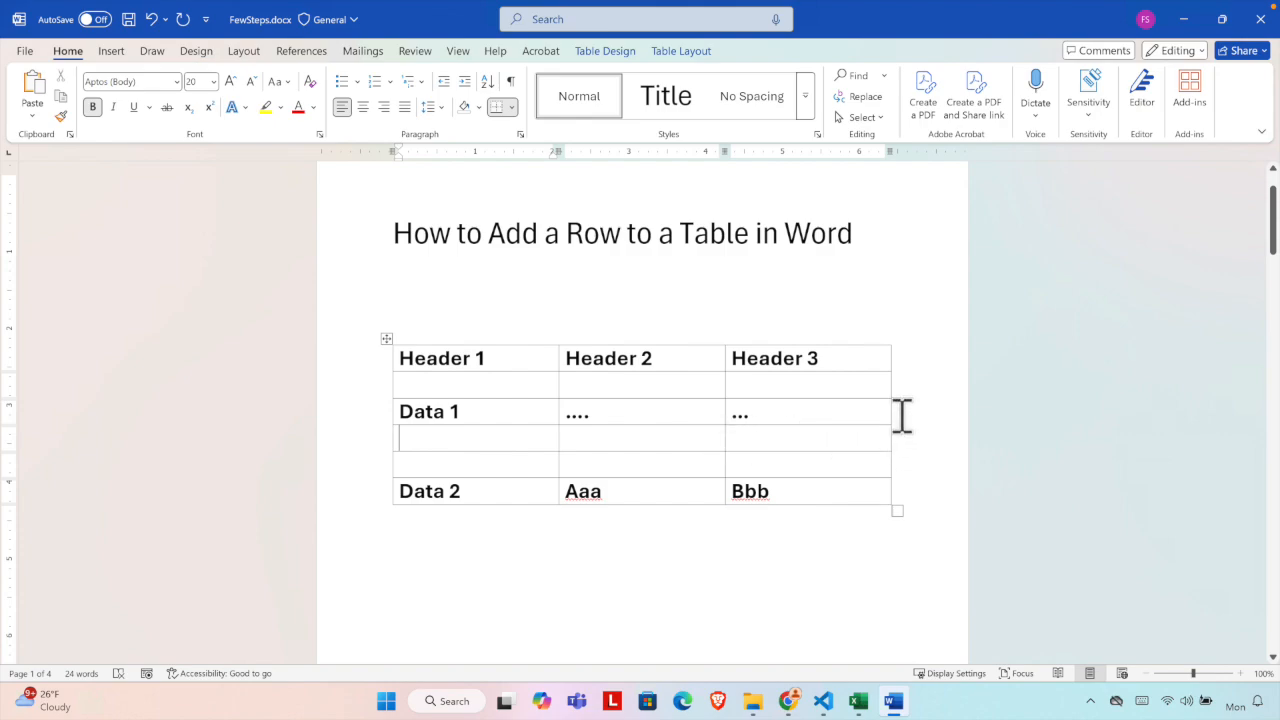
mouse_move(876, 430)
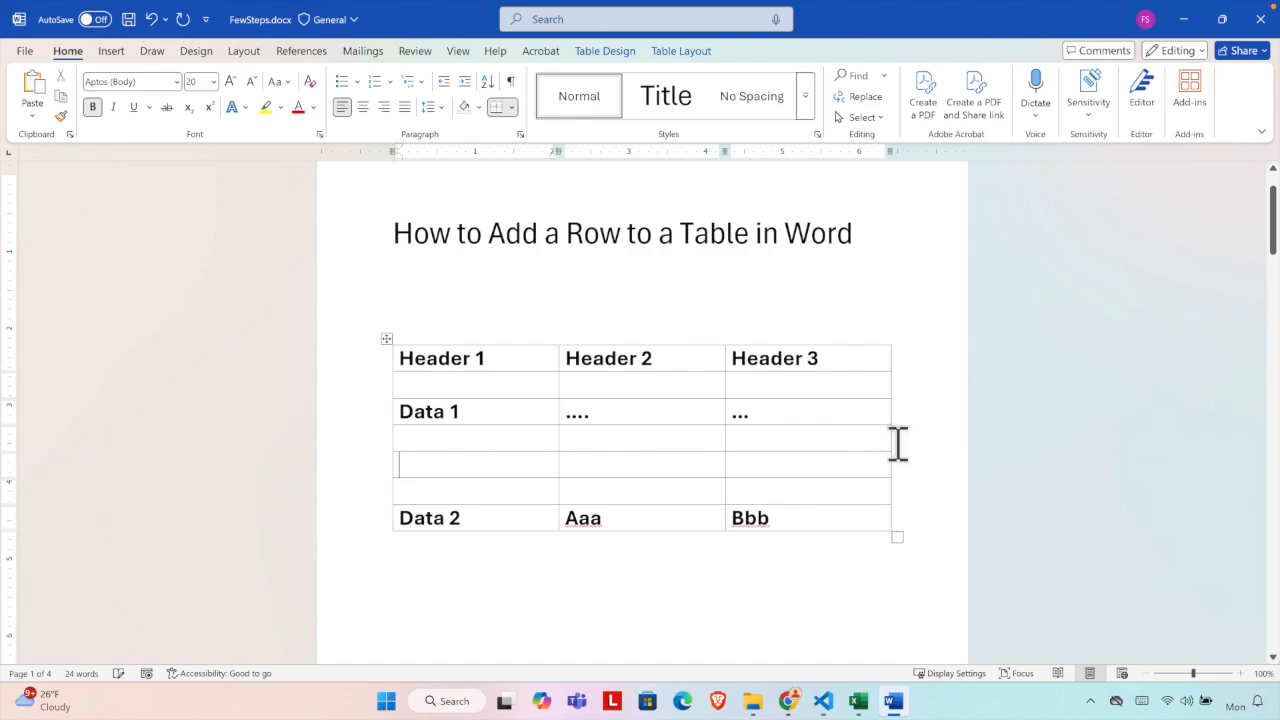
mouse_move(918, 448)
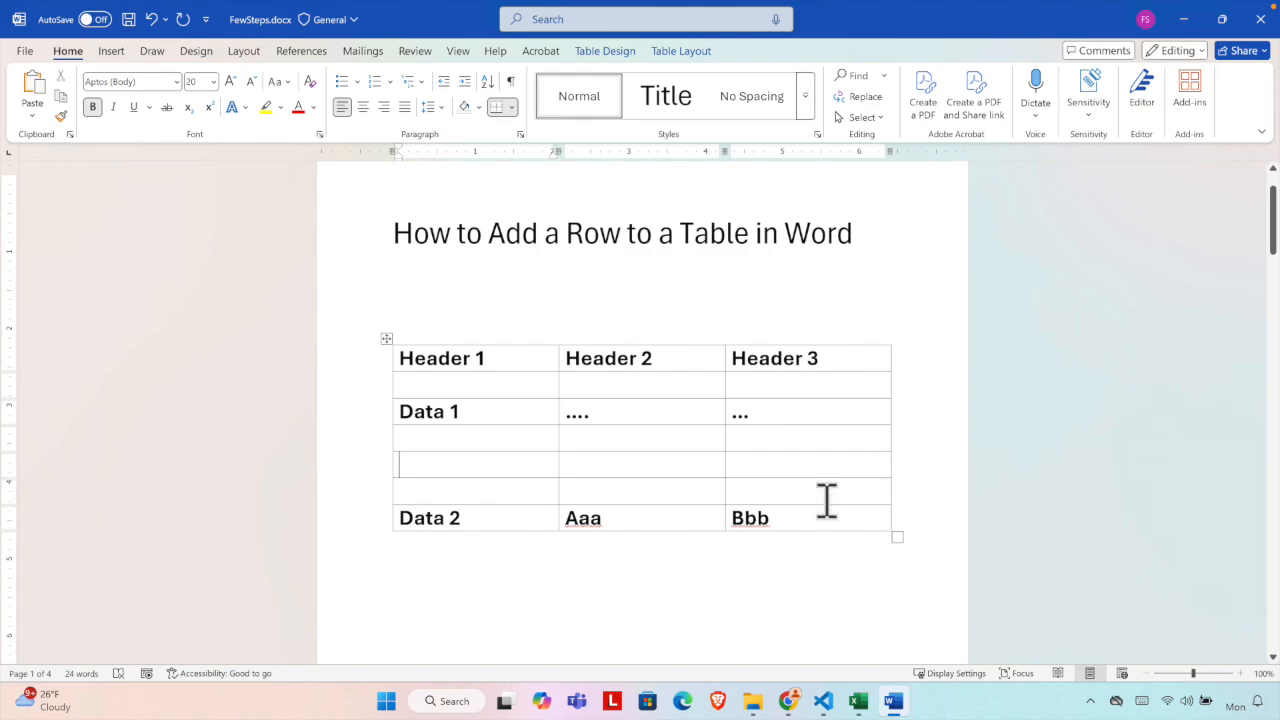
mouse_move(744, 496)
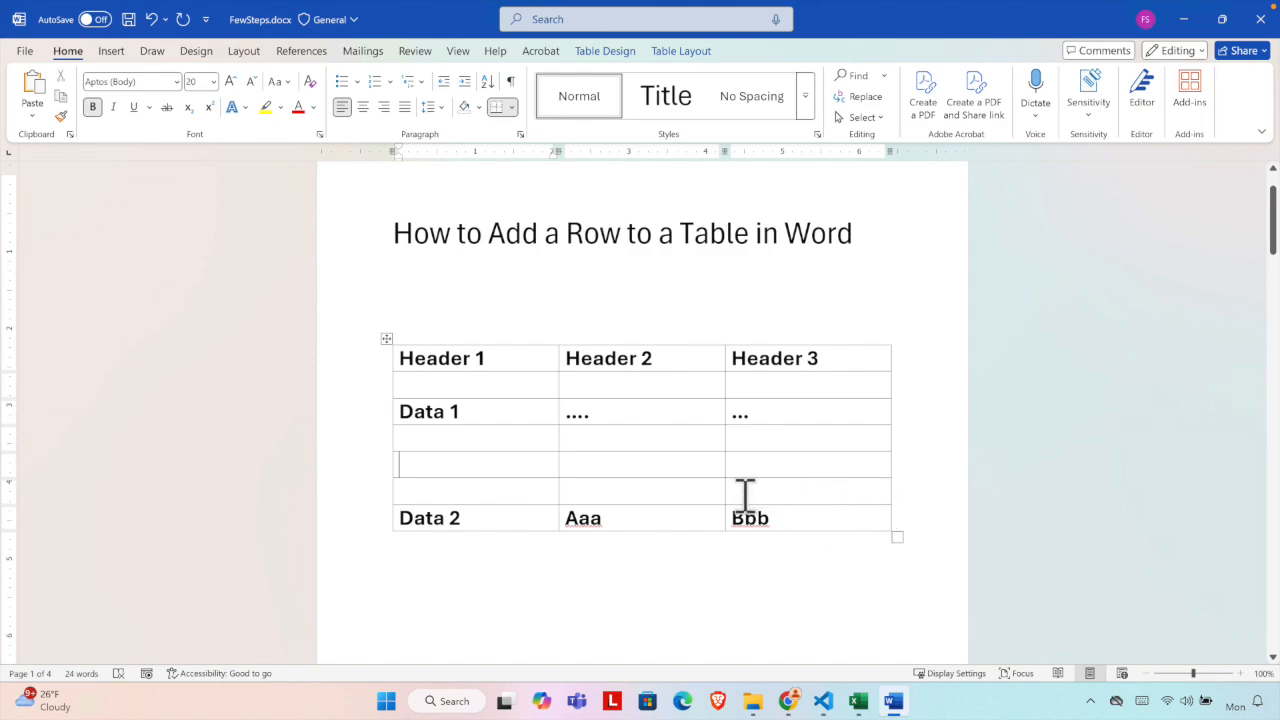
mouse_move(672, 288)
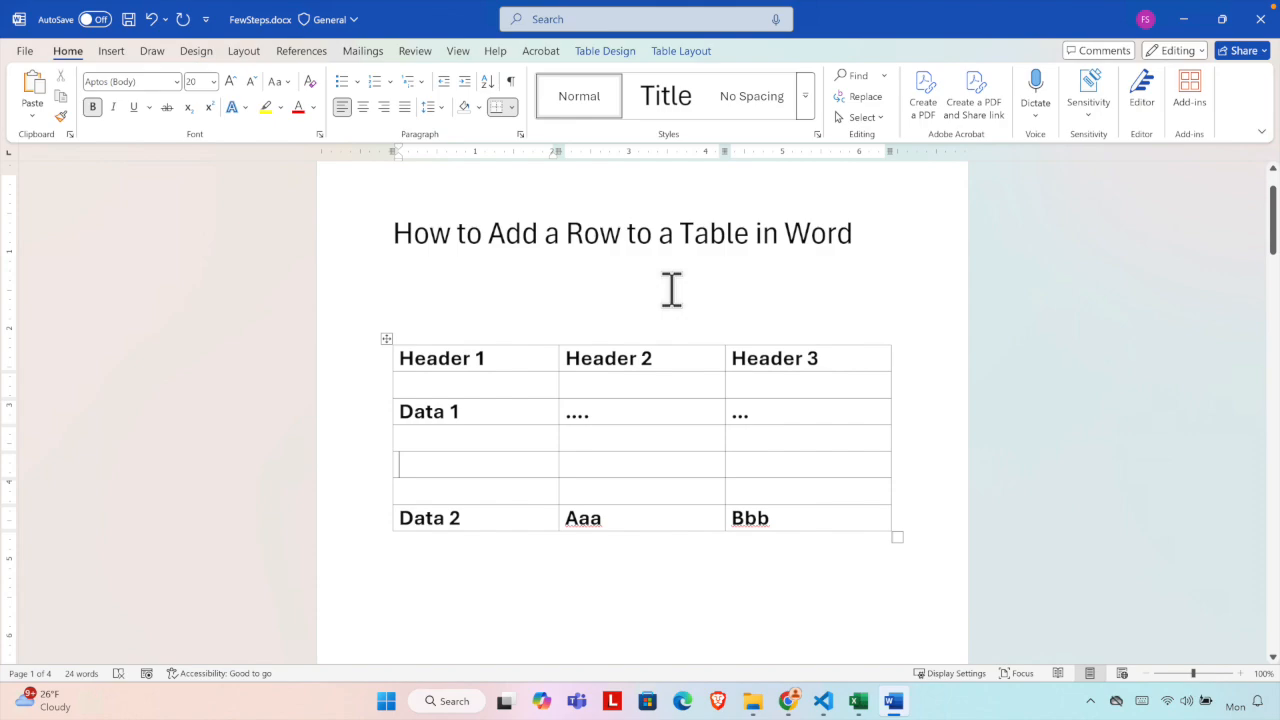